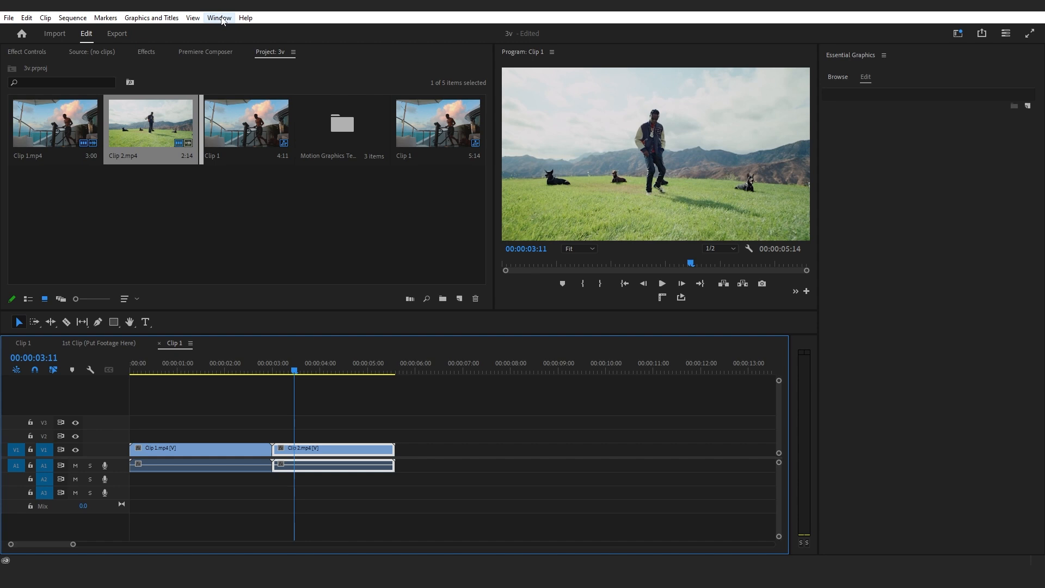
Step: Show the Essential Graphics template library listing the installed paper templates
left_click(219, 18)
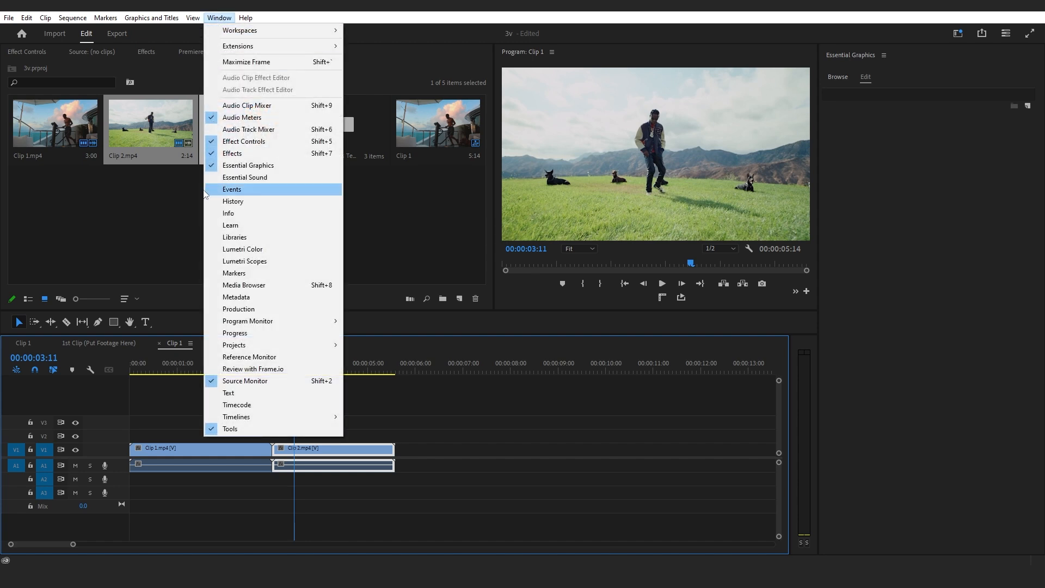
mouse_move(244, 177)
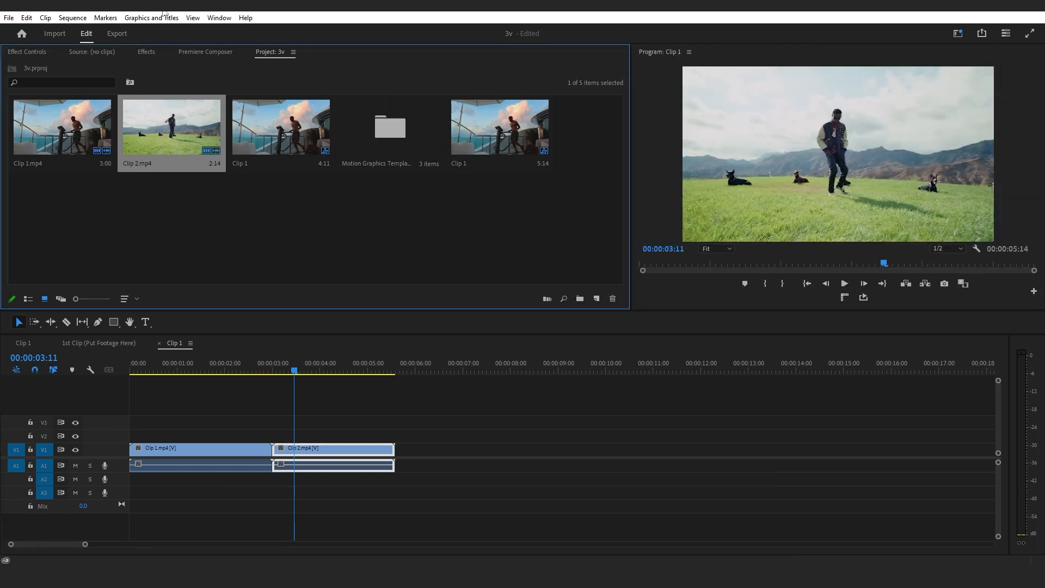
left_click(219, 18)
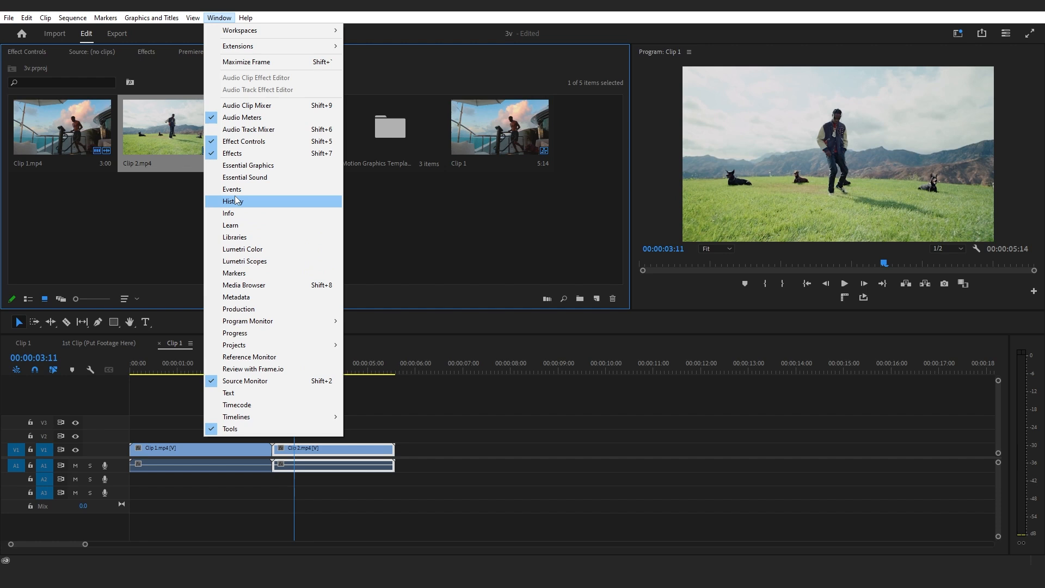
left_click(252, 165)
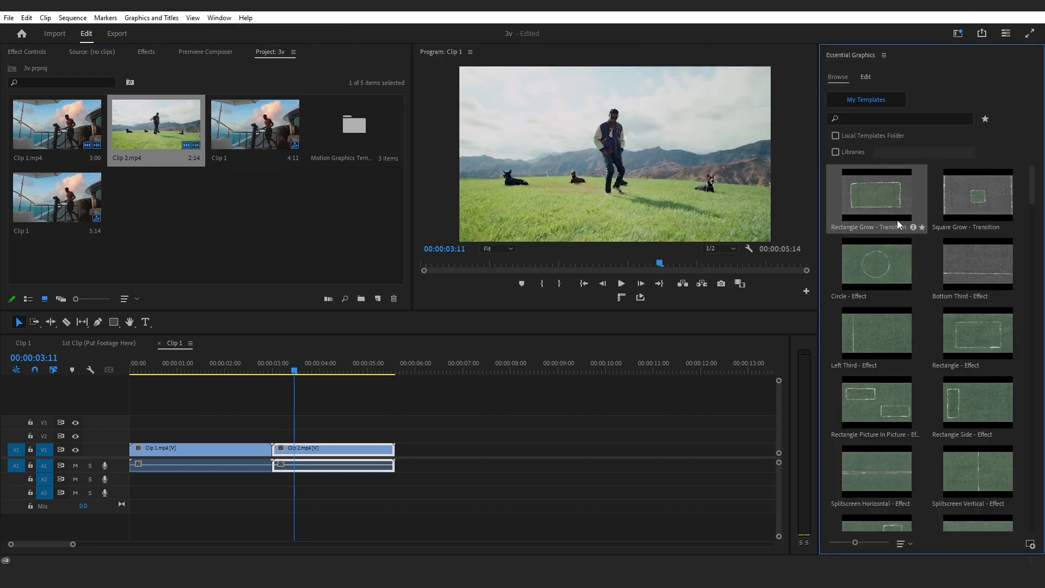
mouse_move(1012, 237)
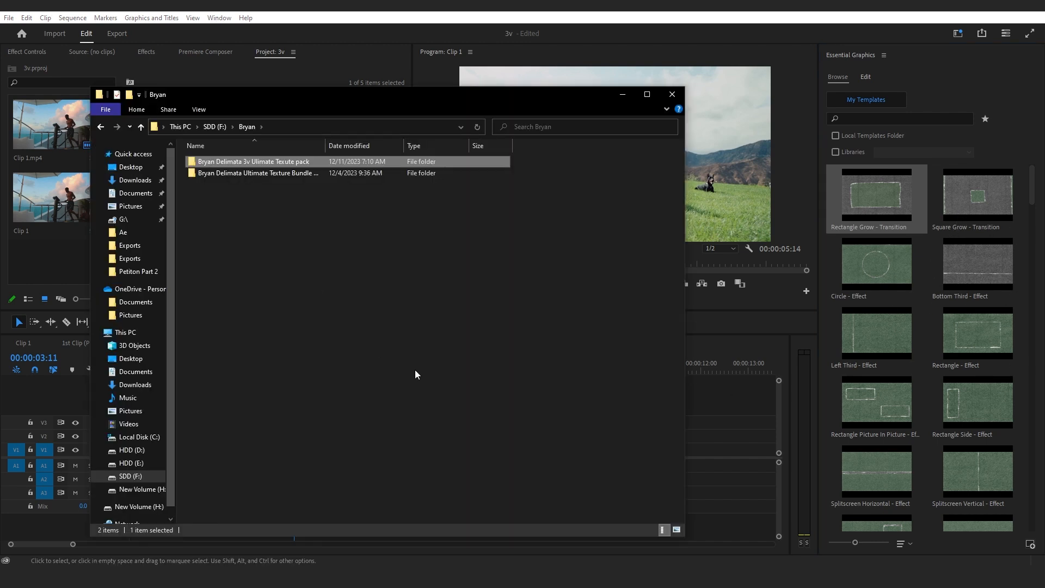
Step: Add the ten Paper Transitions templates from the texture pack to Essential Graphics
double_click(253, 161)
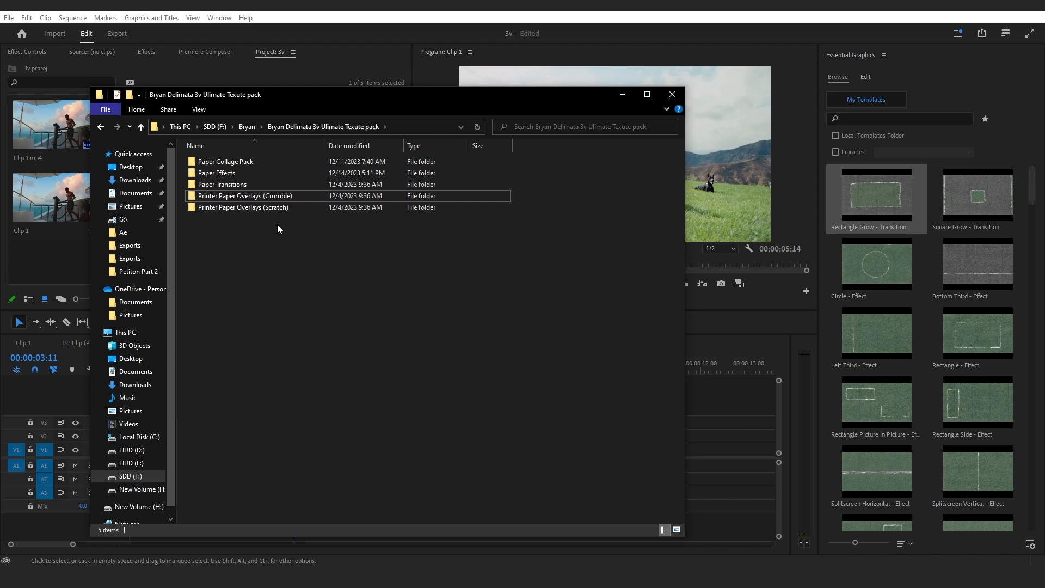
double_click(217, 172)
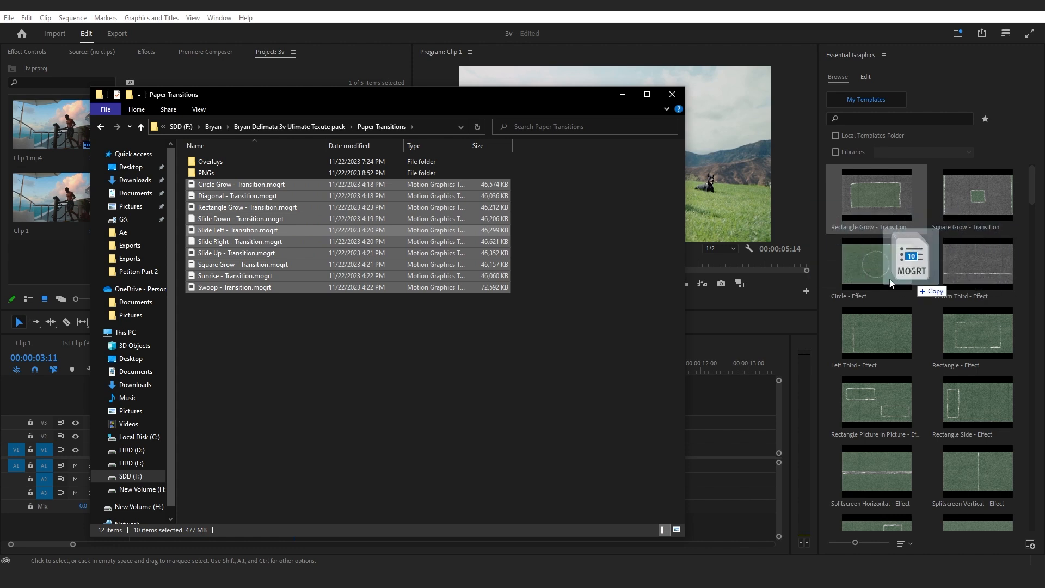
left_click(671, 94)
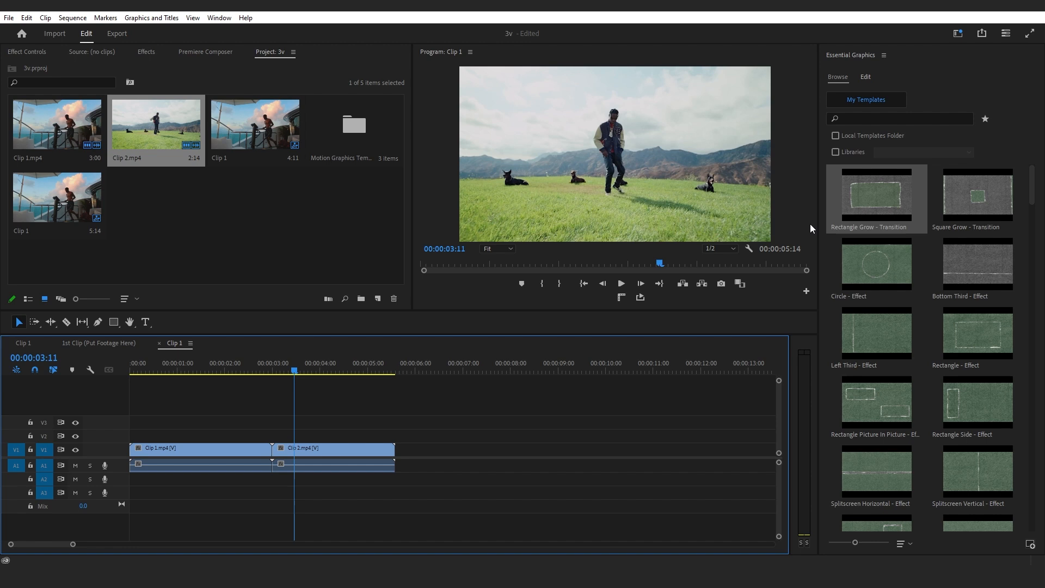
mouse_move(883, 200)
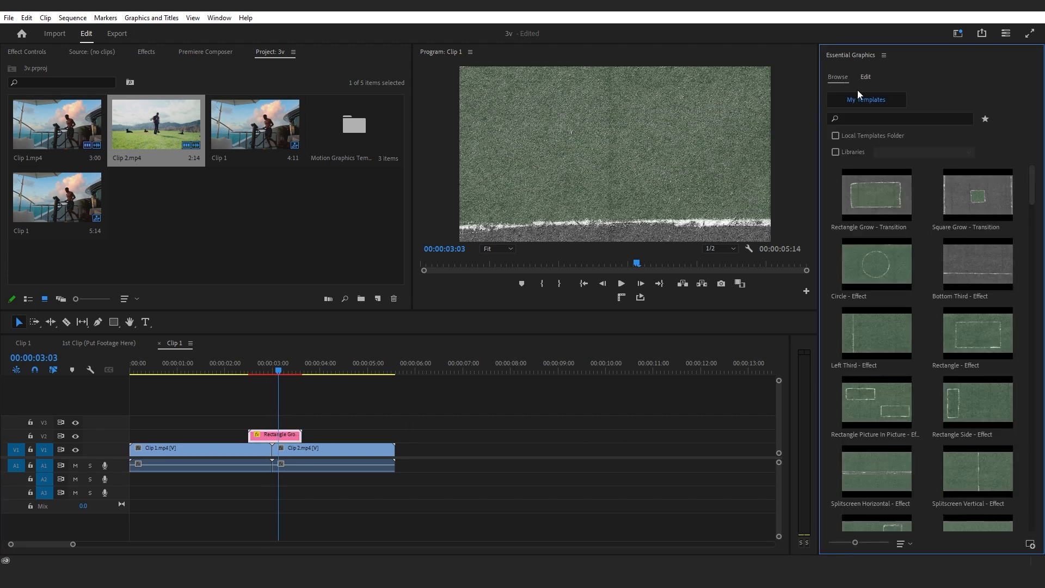
Step: Show the Rectangle Grow transition's editable properties with 1st Clip (Put Footage Here) expanded
left_click(865, 77)
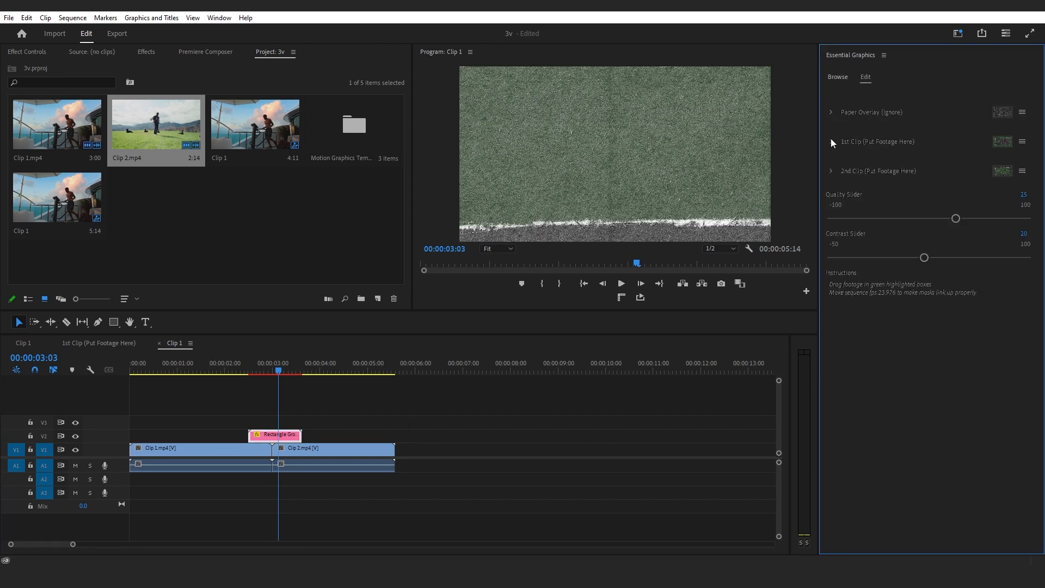
left_click(831, 142)
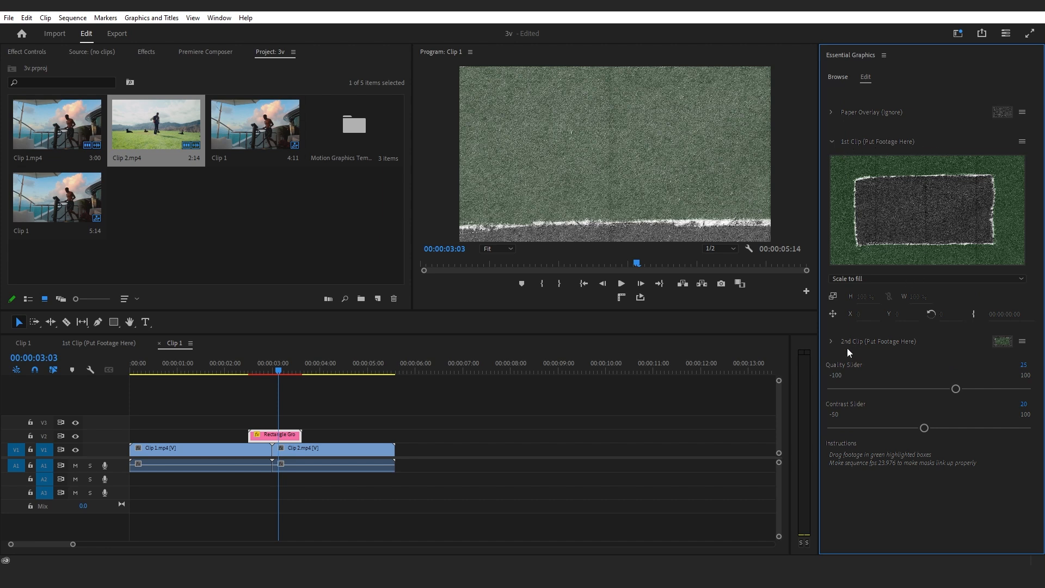
Step: Put Clip 1.mp4 with No scale in the 1st Clip slot and Clip 2.mp4 in the 2nd
left_click(57, 124)
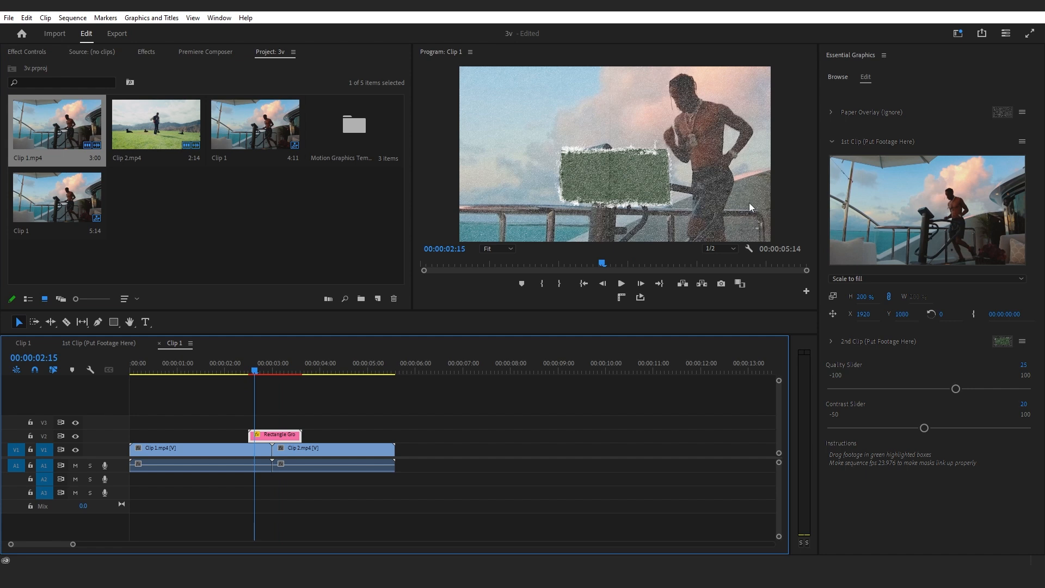
left_click(926, 279)
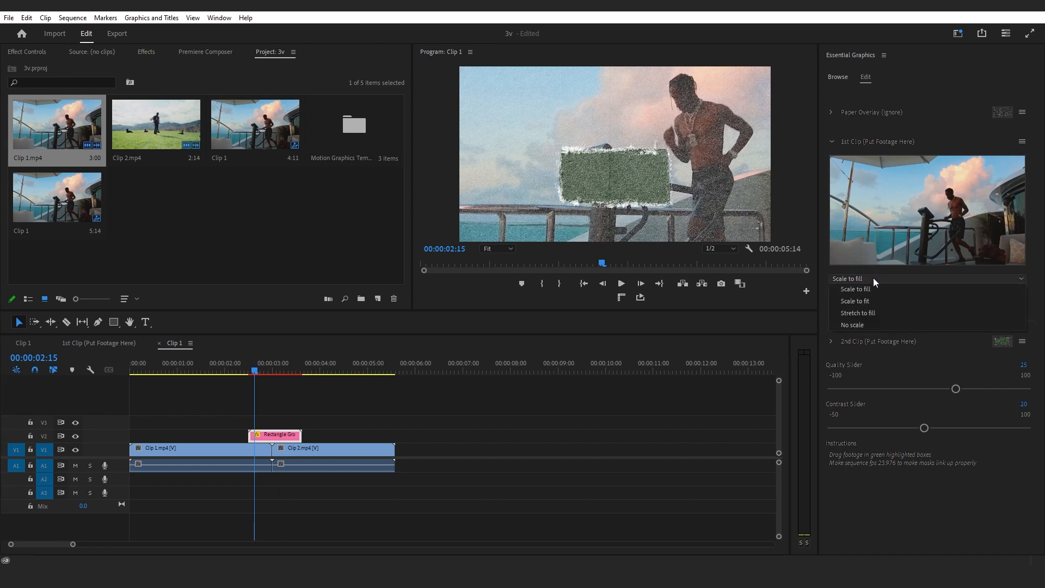
mouse_move(853, 326)
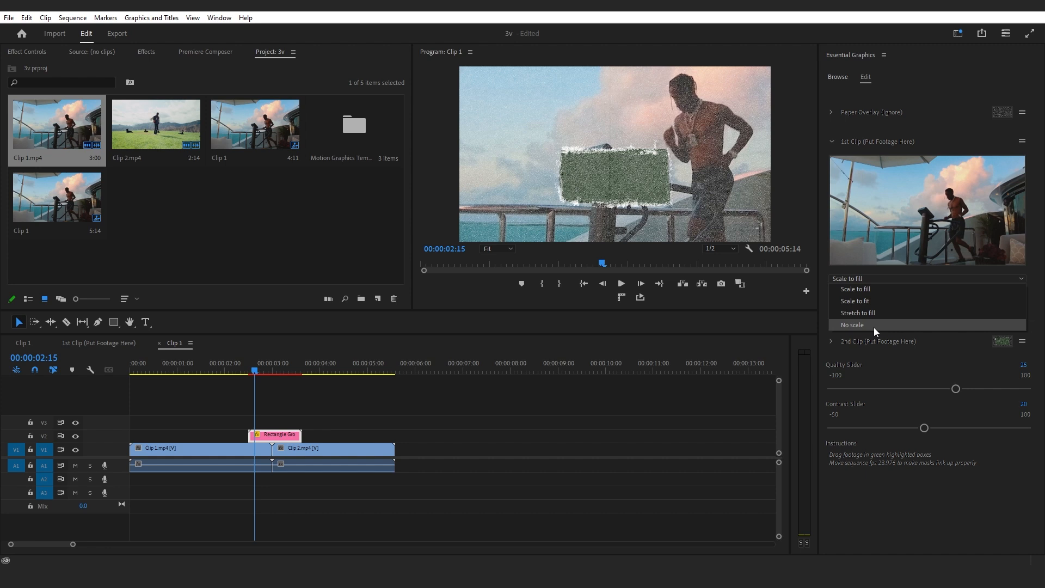
left_click(852, 325)
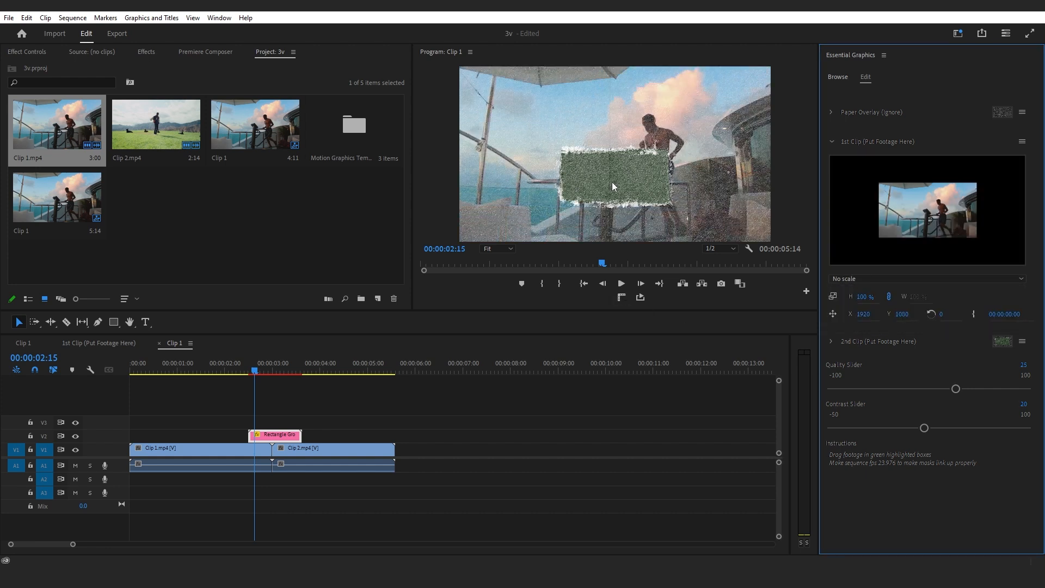
mouse_move(838, 345)
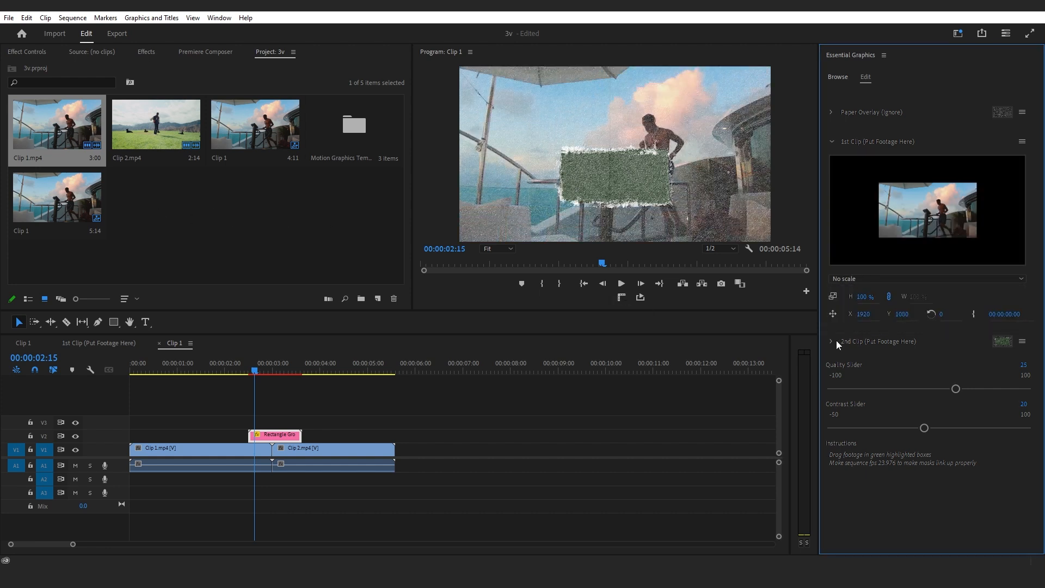
left_click(831, 341)
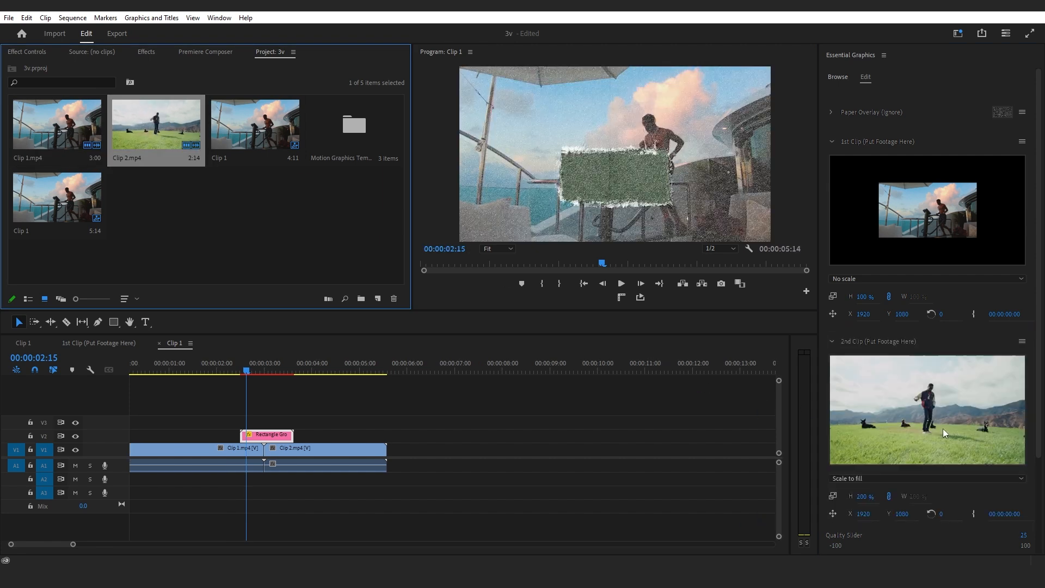
left_click(925, 478)
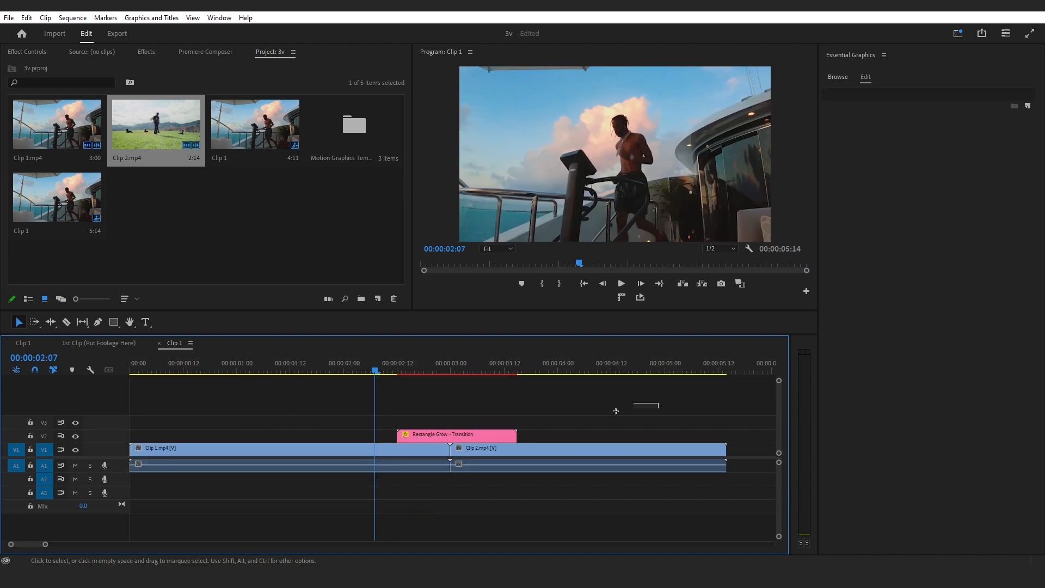
Step: Move the transition to end at the cut and restack Clip 2.mp4 beneath it
left_click(456, 434)
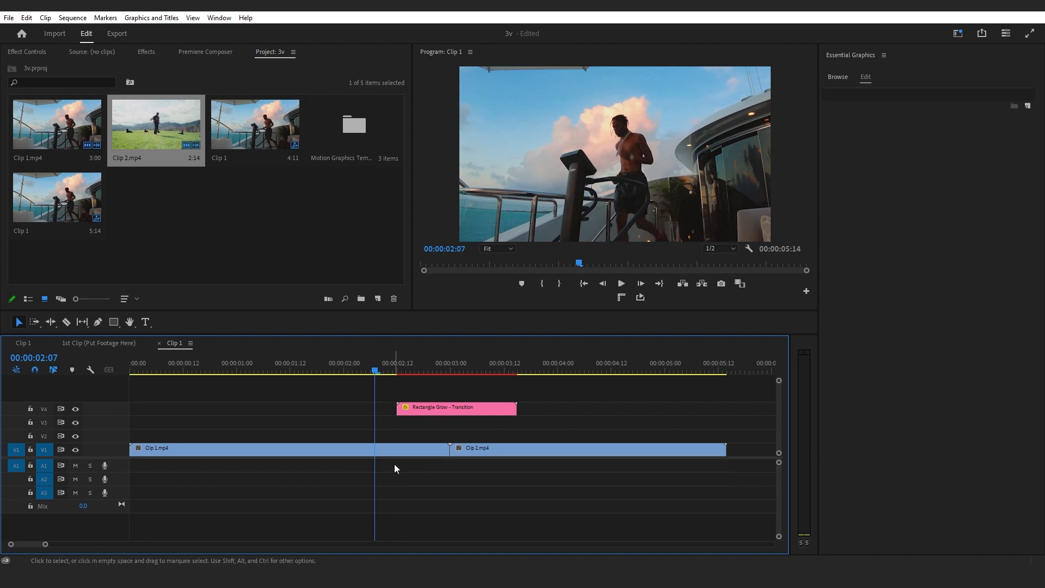
left_click_drag(456, 407, 450, 408)
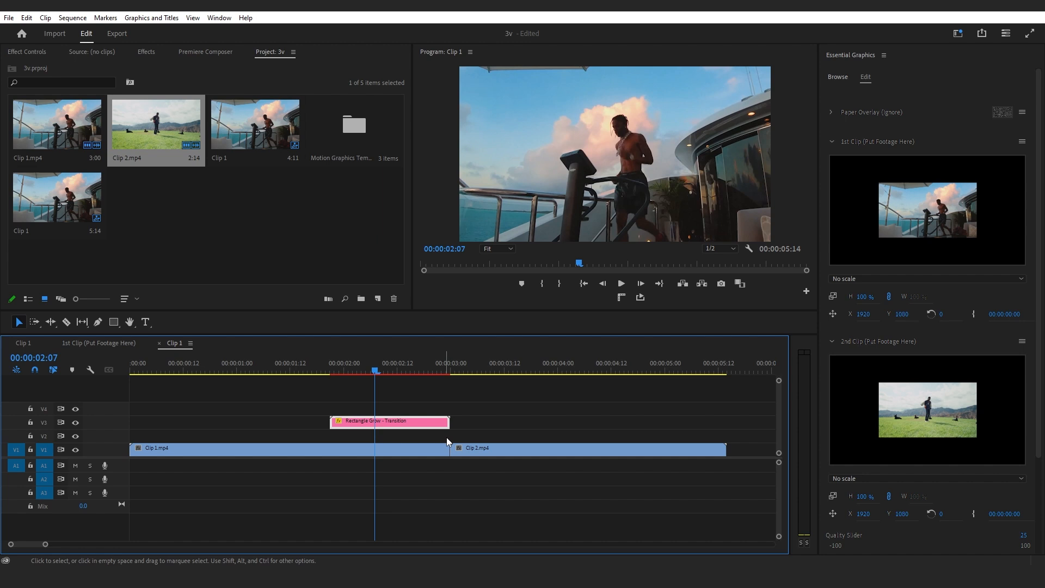
left_click(588, 448)
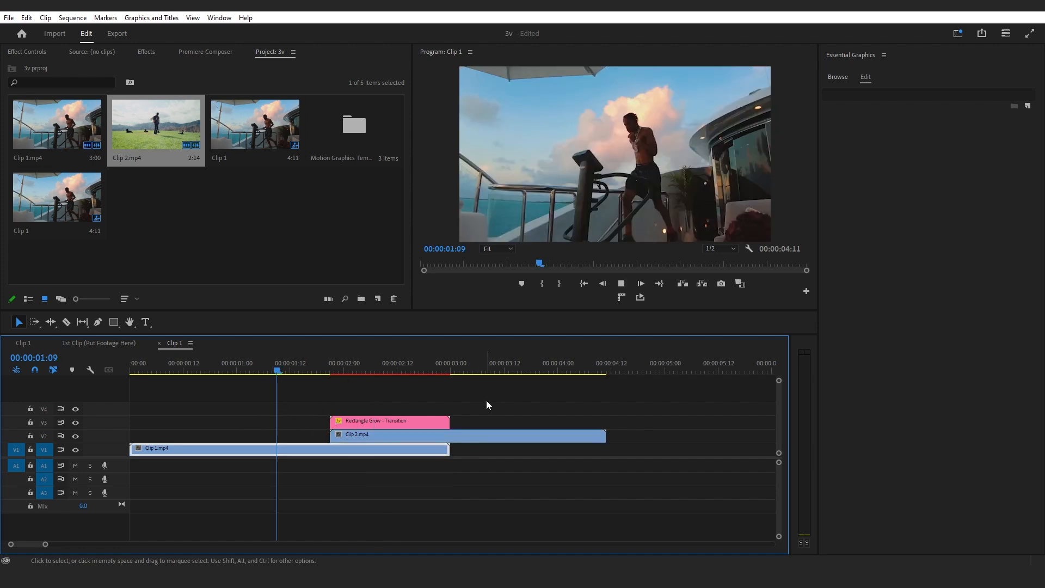
Step: Split Clip 1.mp4 at the transition start and select the part under the transition
left_click(343, 371)
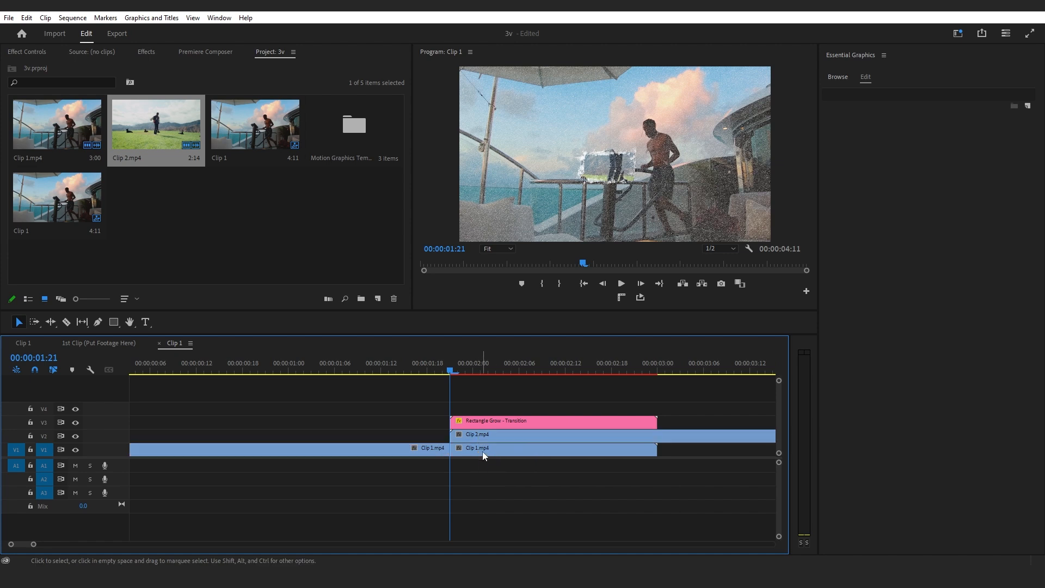
left_click(553, 448)
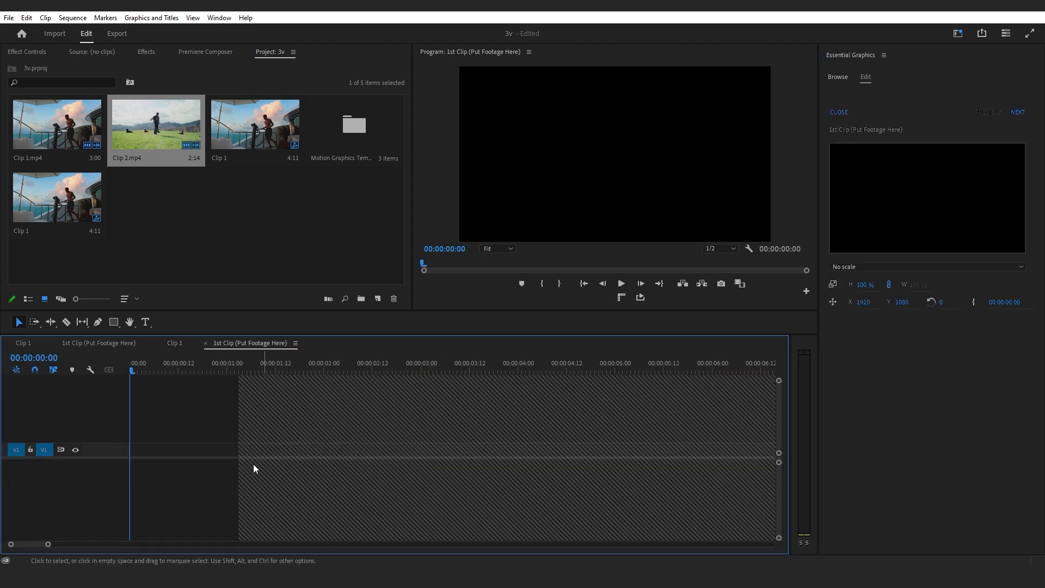
left_click_drag(57, 124, 183, 448)
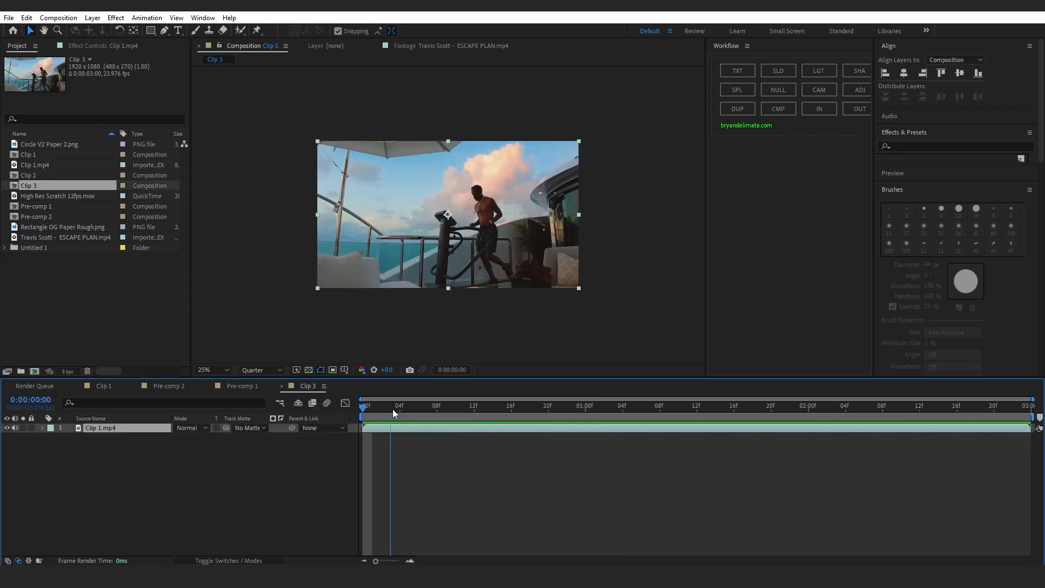
Step: Bring up the Ultimate Texture pack folder in File Explorer beside the Clip 3 composition
left_click(210, 370)
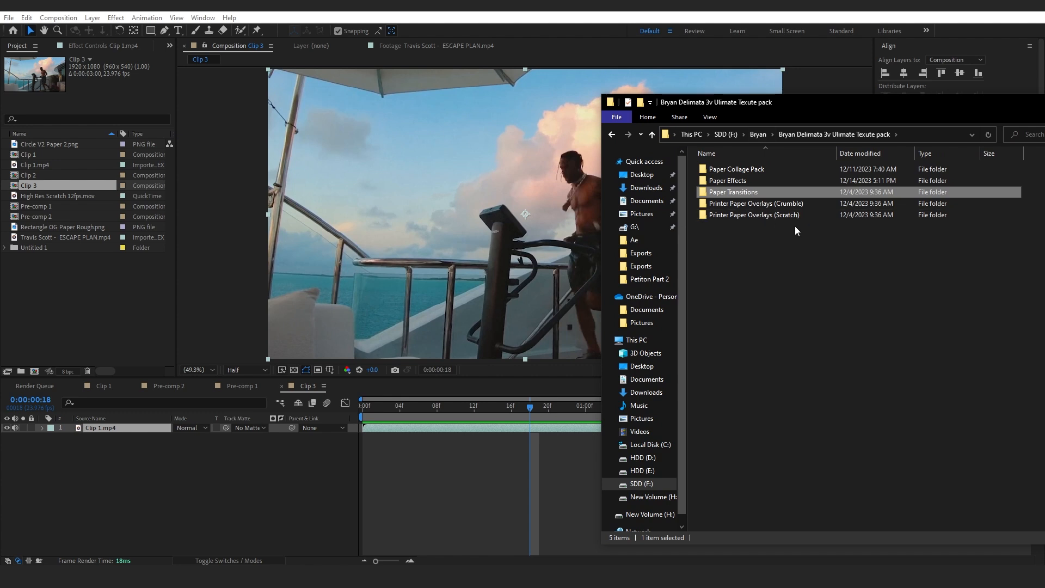
mouse_move(782, 244)
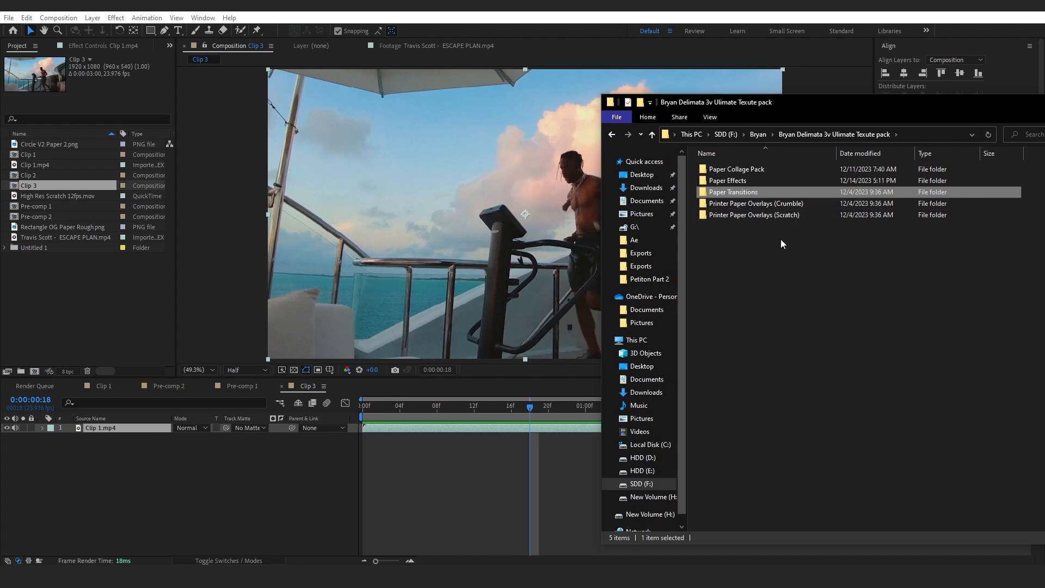
Step: Open the Printer Paper Overlays (Scratch) folder in File Explorer
left_click(754, 215)
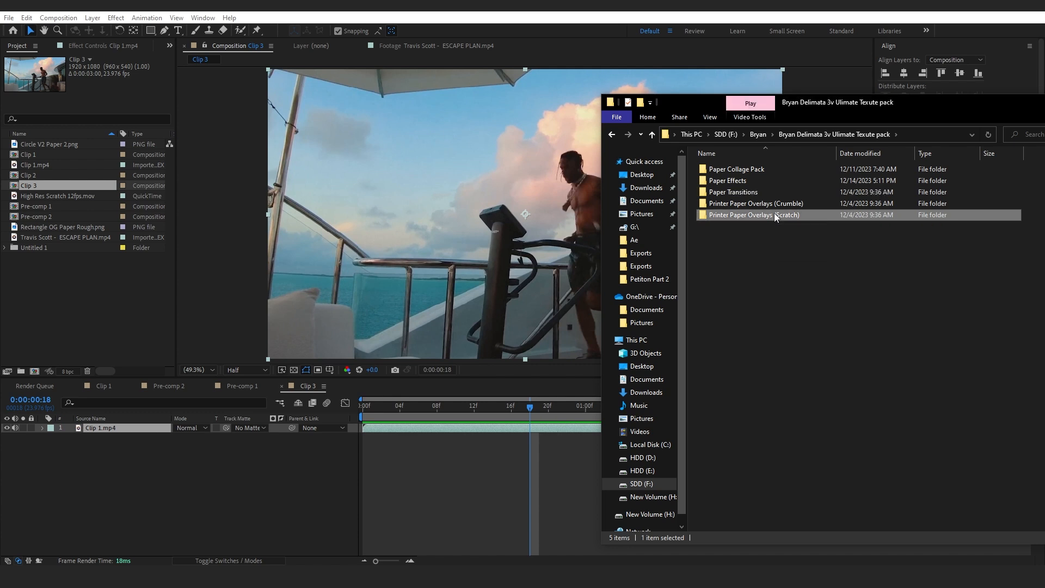
double_click(754, 215)
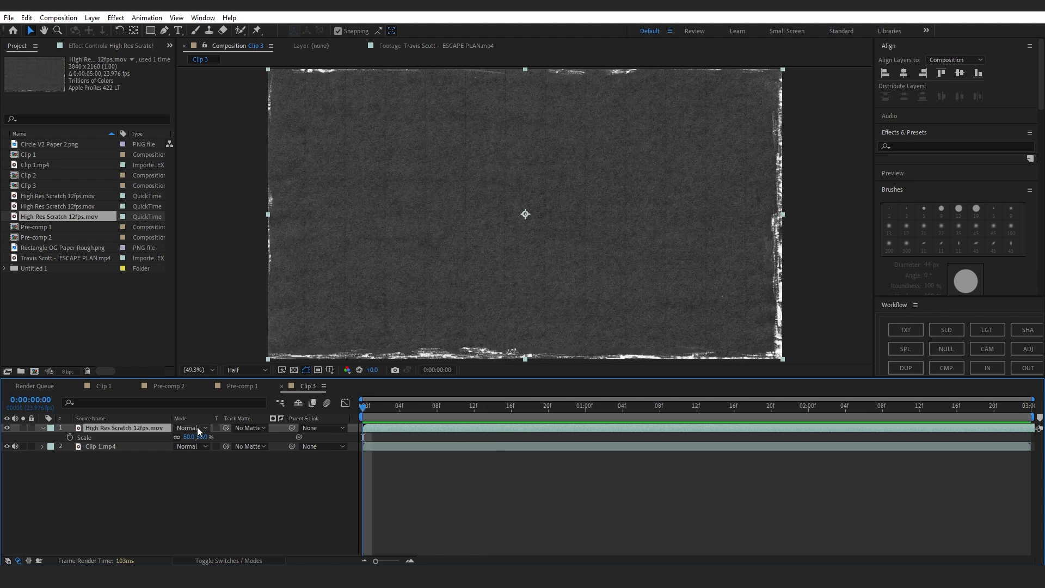
Step: Set the High Res Scratch overlay's blend mode to Screen
left_click(191, 428)
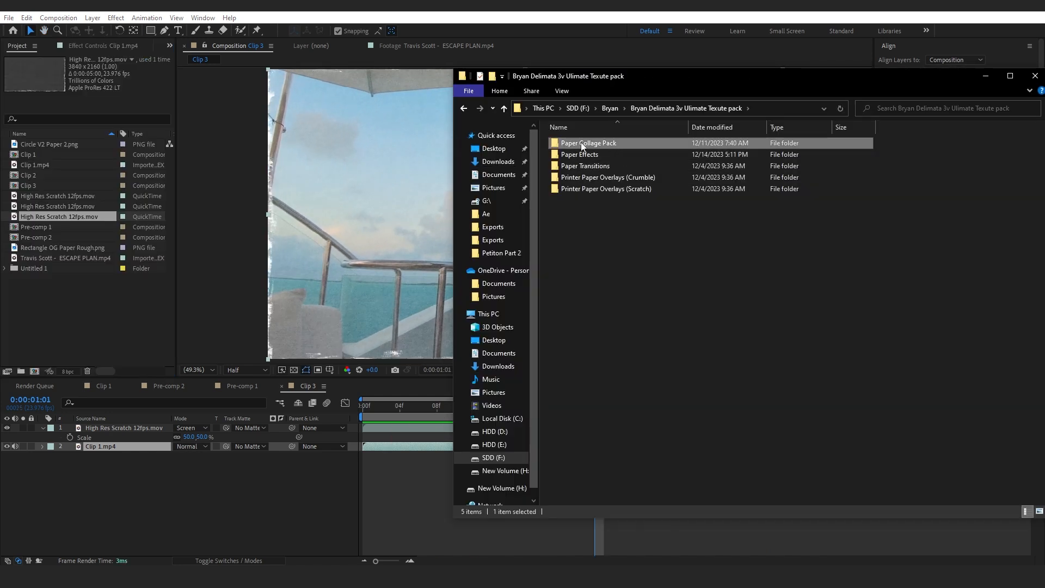
Step: Open Paper Collage Pack and then its Circles folder in File Explorer
double_click(588, 143)
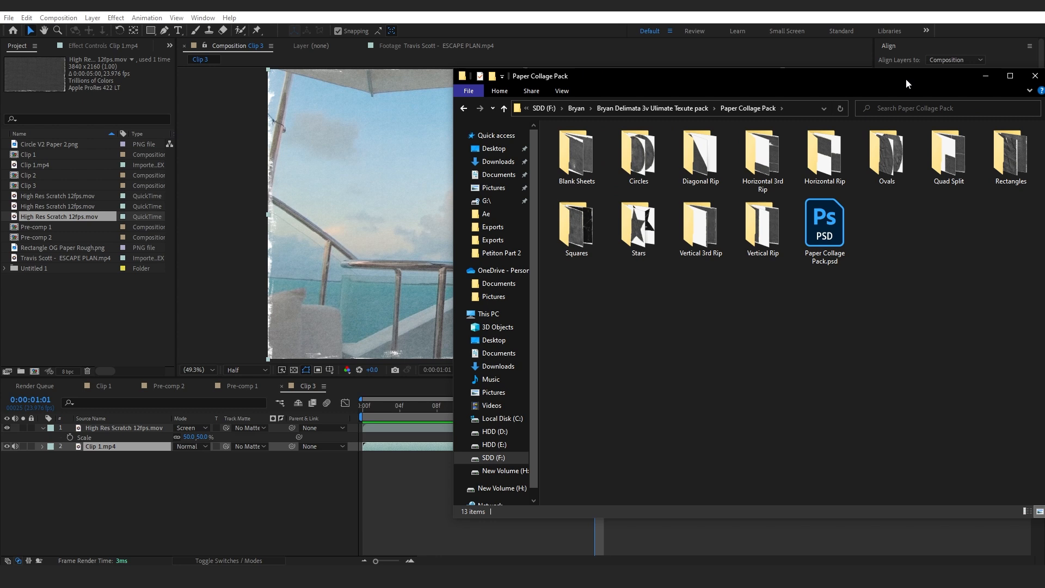
double_click(638, 153)
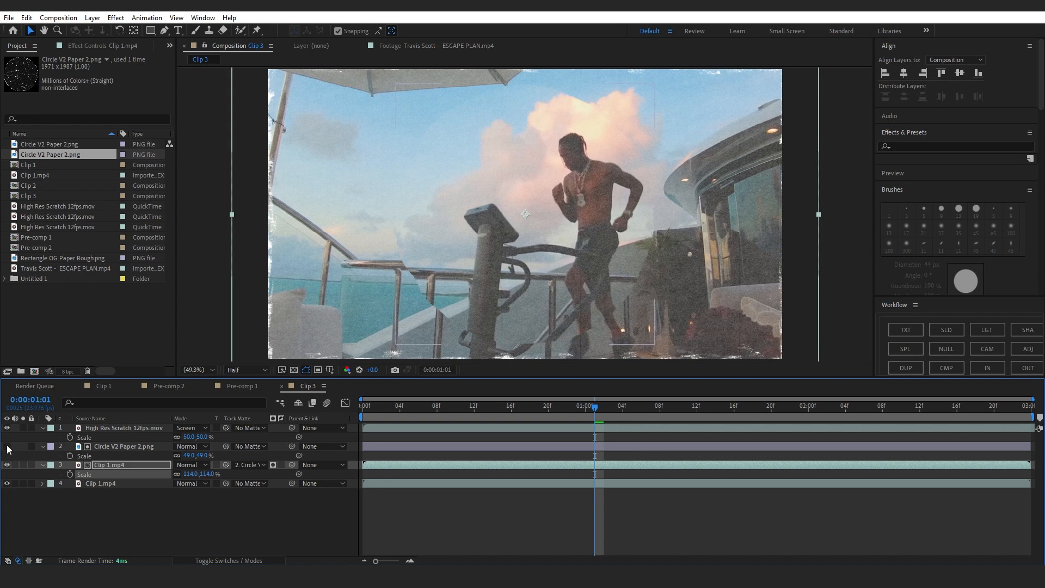
Step: Set the Circle V2 Paper layer's blend mode to Screen and select the matted clip
left_click(191, 446)
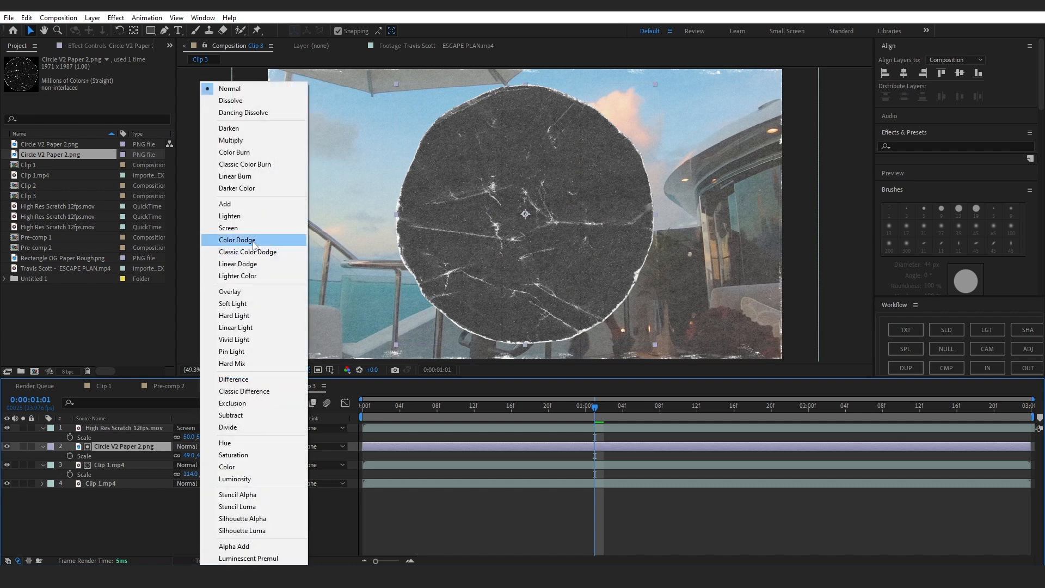
left_click(228, 228)
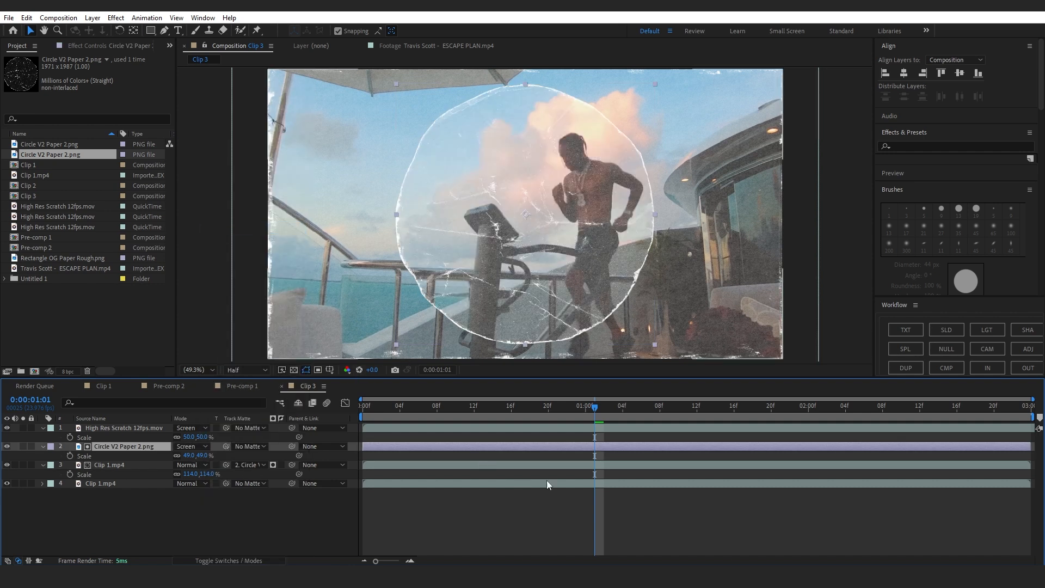
left_click(726, 405)
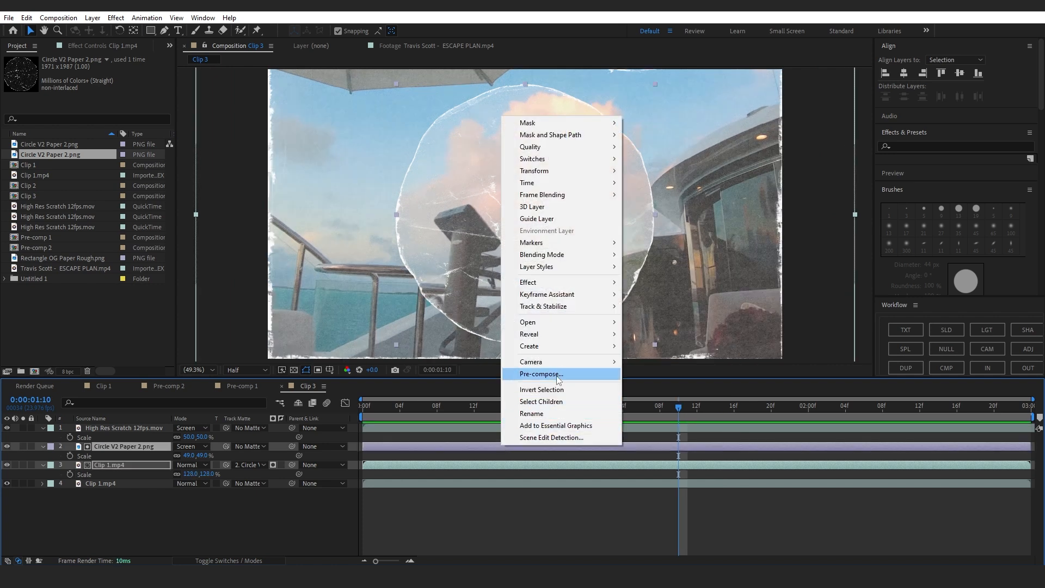
Step: Pre-compose the circle and clip, then search effects for Posterize Time
left_click(541, 374)
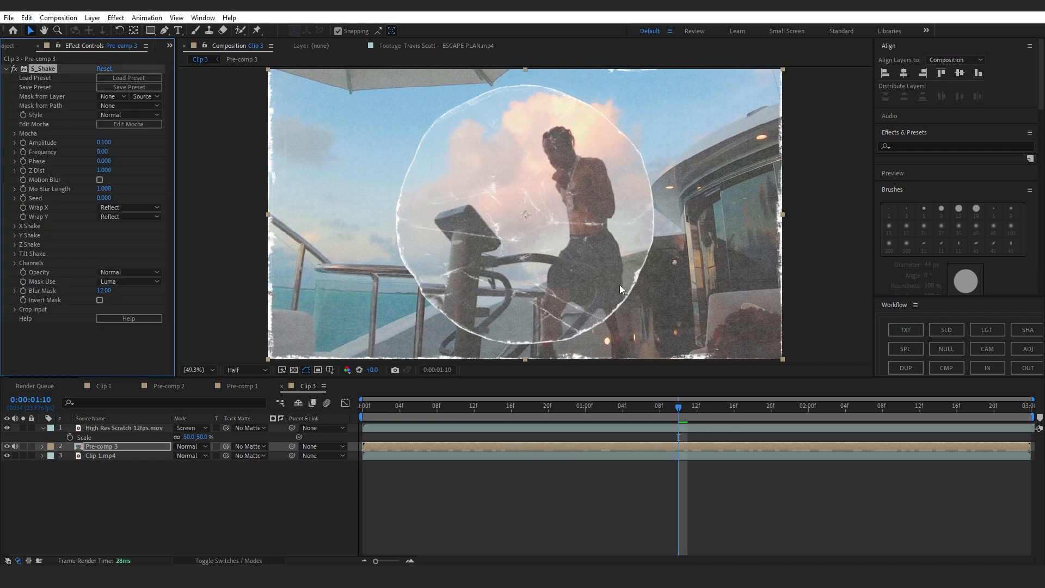
left_click(567, 405)
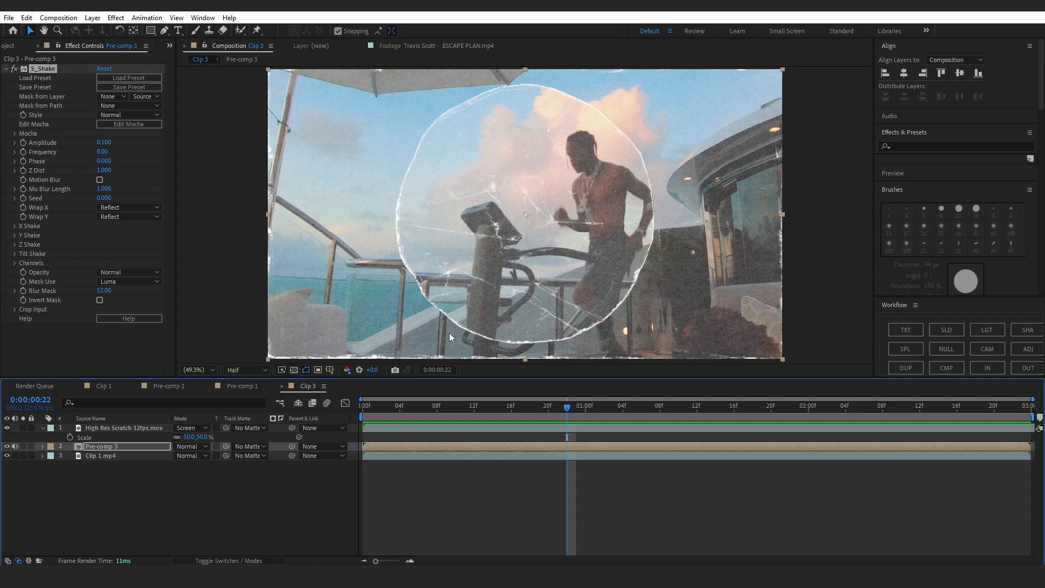
type("post")
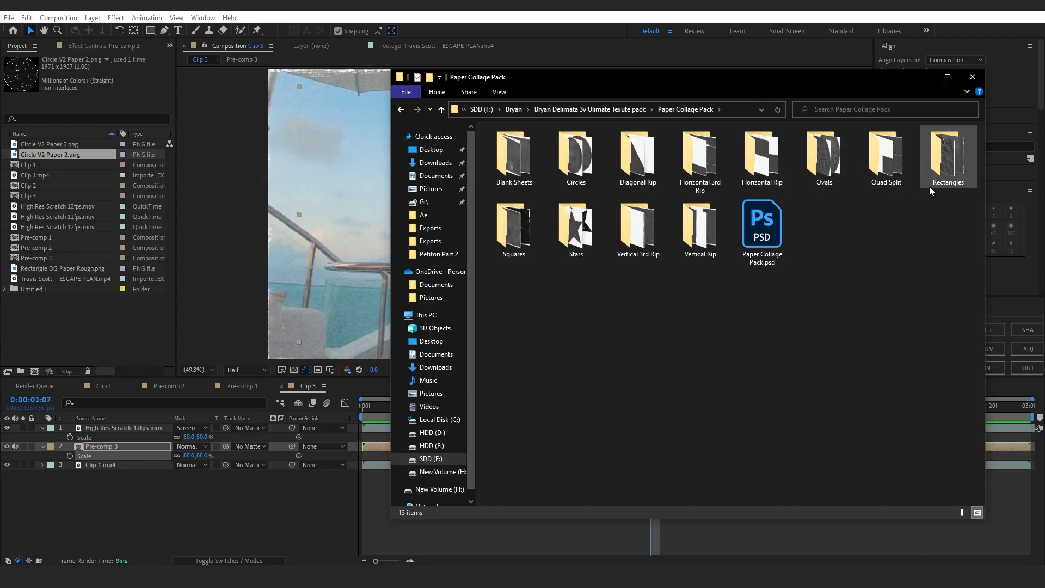
Step: Open the Rectangles folder in the Paper Collage Pack
double_click(947, 153)
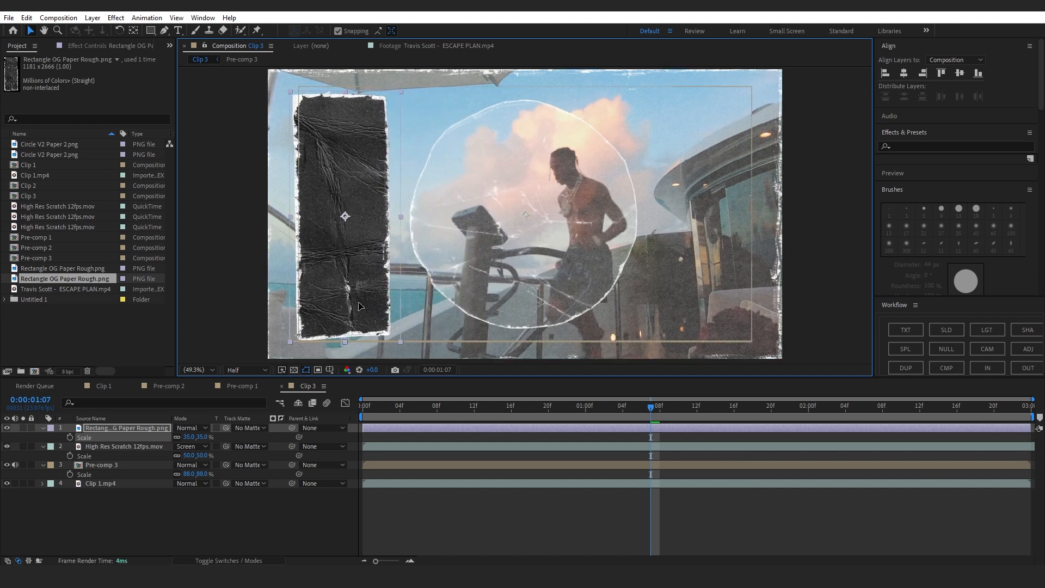
Step: Bring in Rectangle OG Paper Rough.png and the ESCAPE PLAN footage for the left cutout
double_click(64, 289)
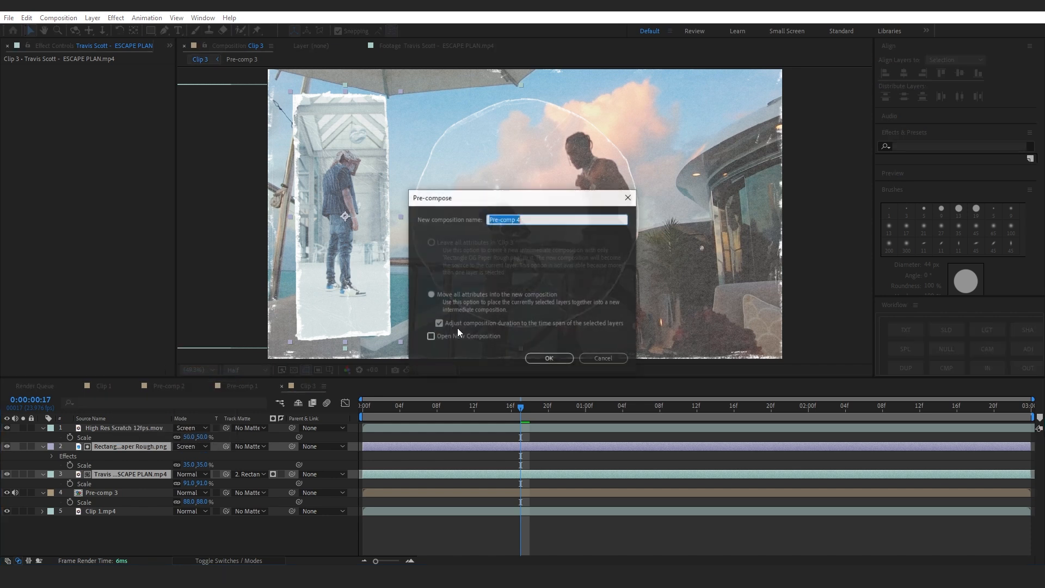
Step: Nest the rectangle as Pre-comp 4 and set Displacer Pro edges to Mirror Repeat
left_click(548, 358)
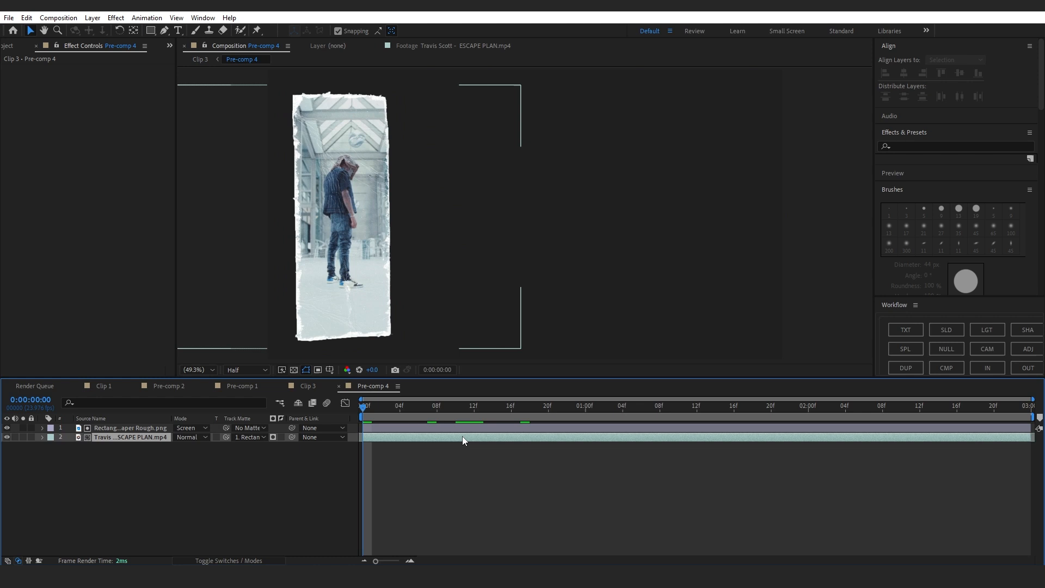
left_click(130, 437)
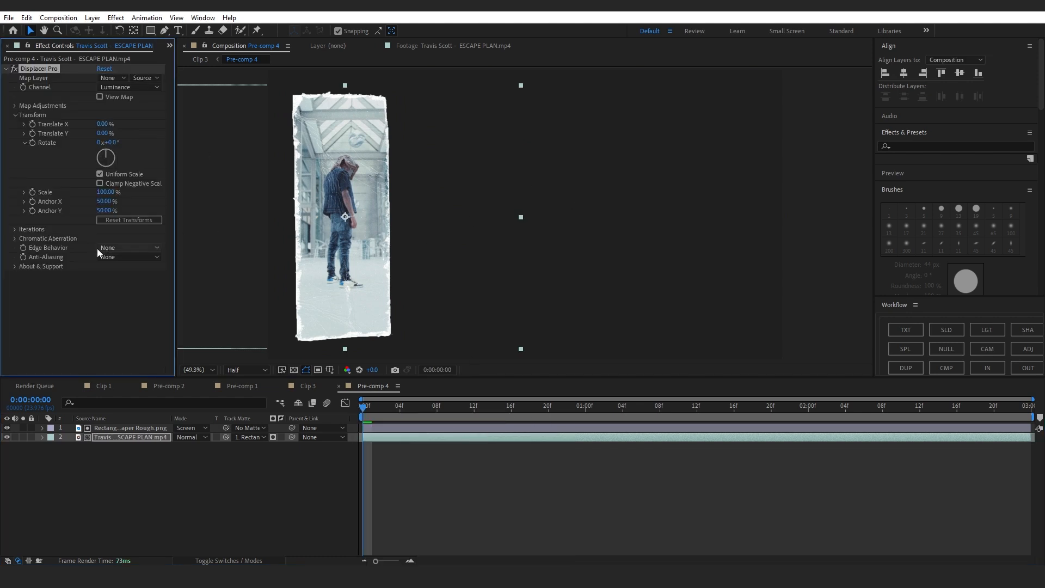
left_click(130, 247)
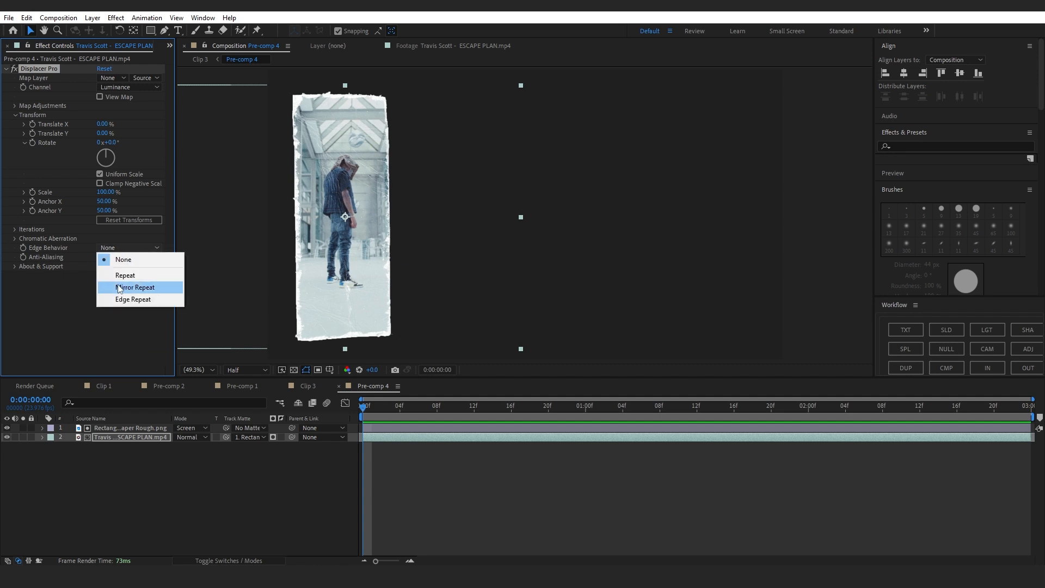
left_click(134, 286)
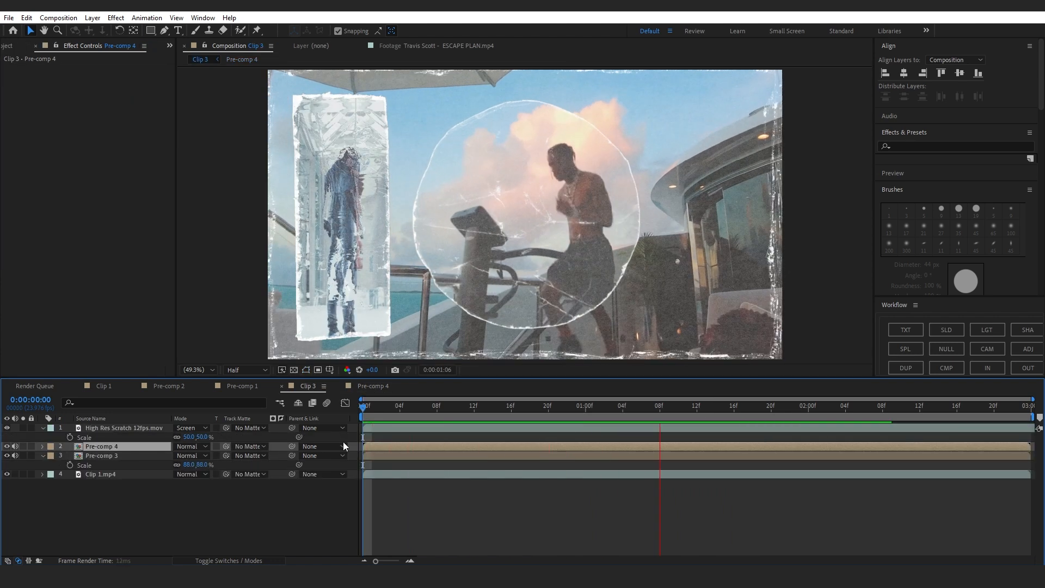
Step: Copy Pre-comp 3's S_Shake and Posterize Time effects and reveal X Shake settings
left_click(790, 405)
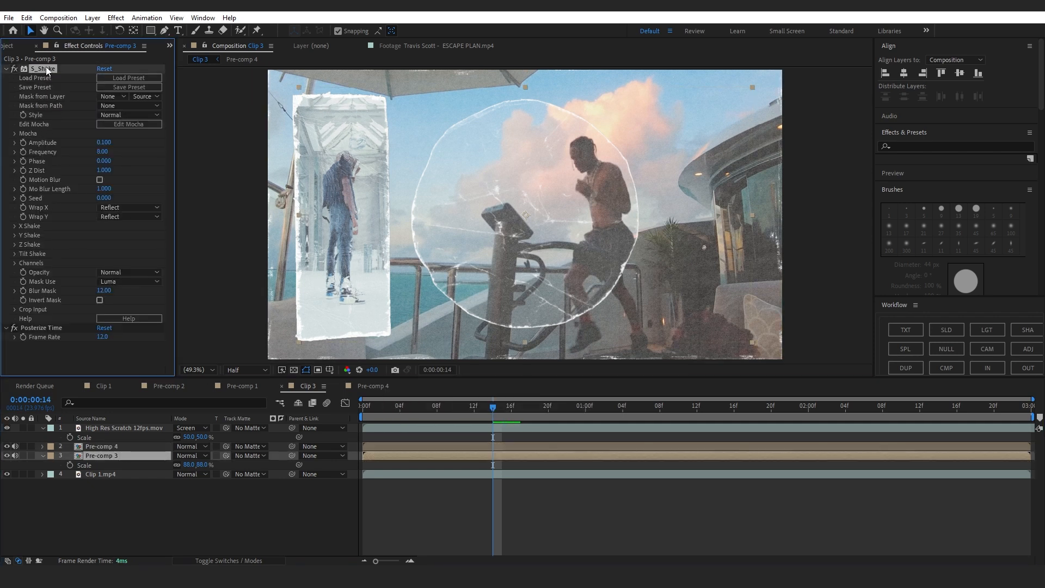
left_click(101, 446)
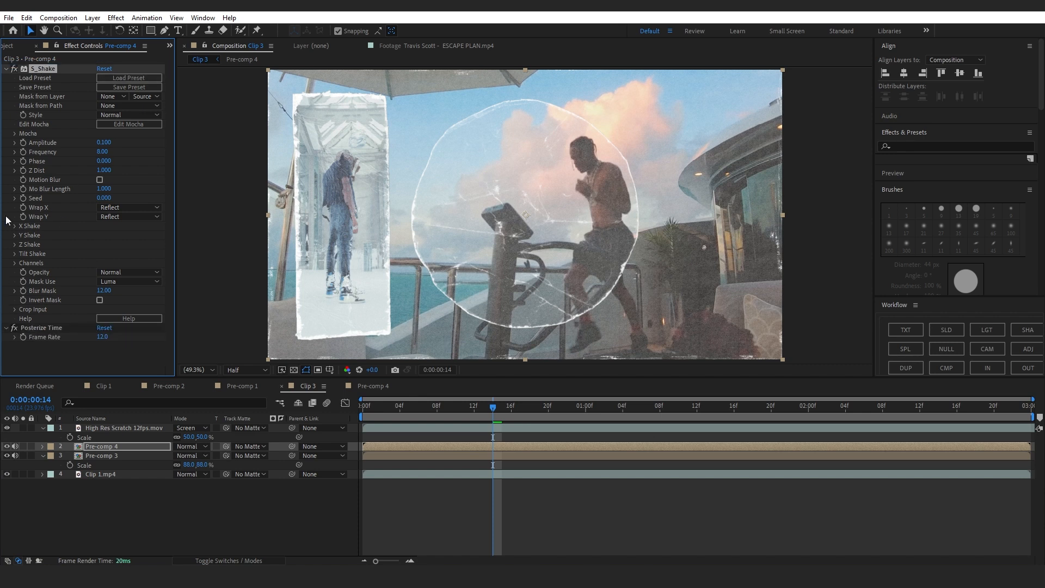
left_click(14, 226)
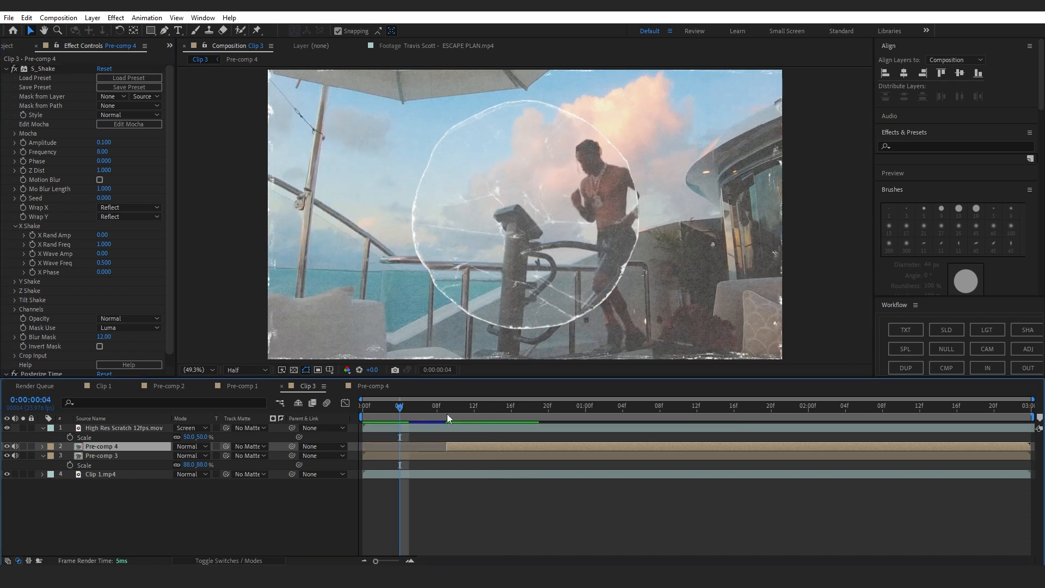
Step: Search 'ex' in Effects & Presets to apply Exposure to Pre-comp 4
type("ex")
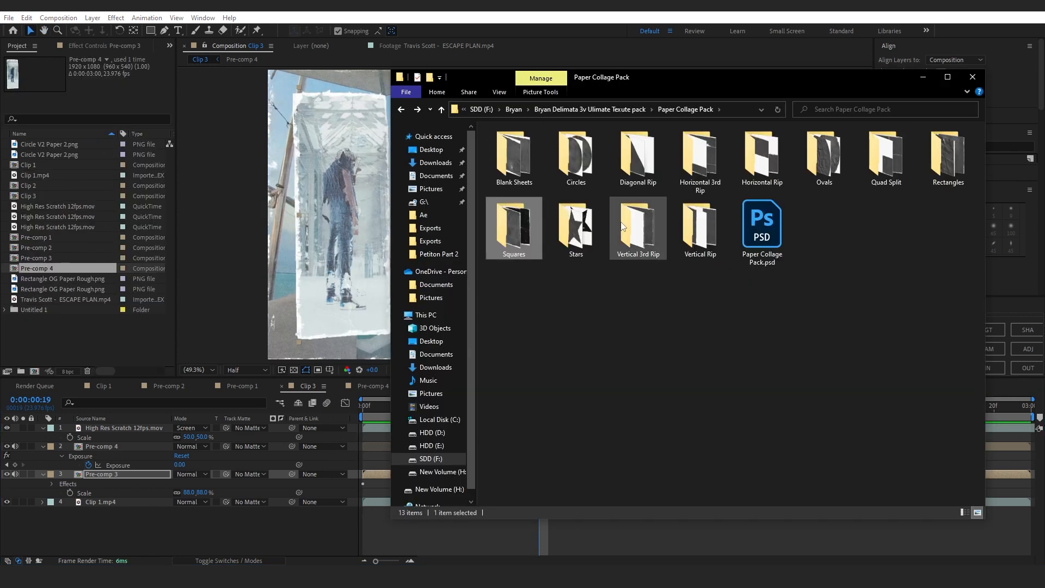
Step: Open the Squares folder of the Paper Collage Pack
double_click(513, 223)
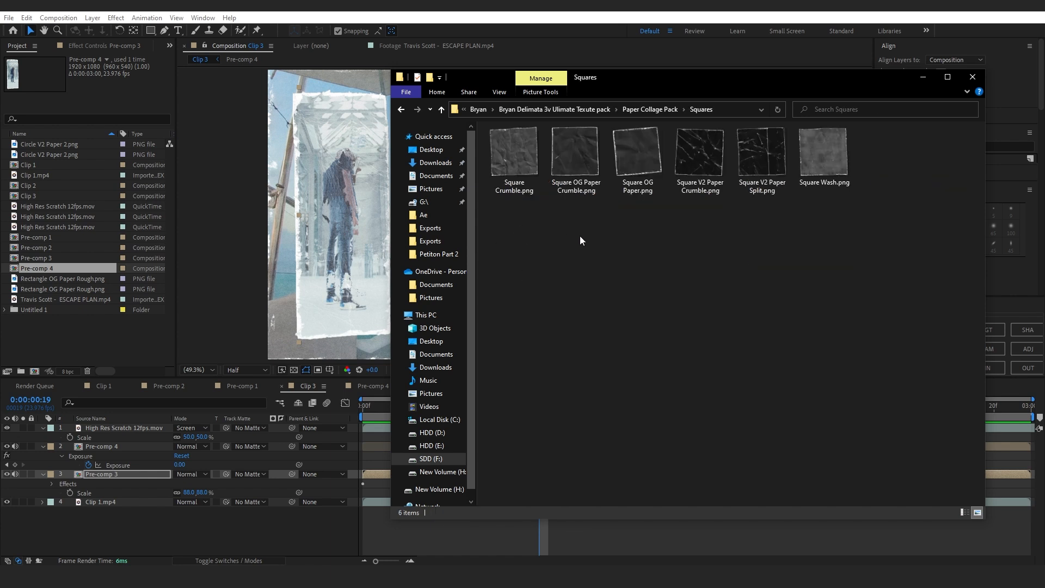
mouse_move(488, 247)
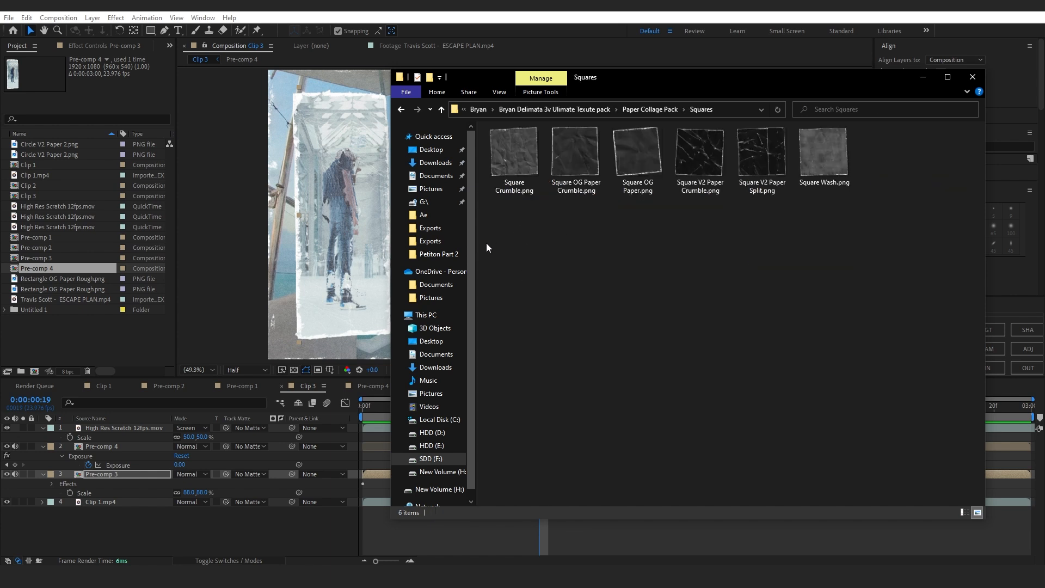